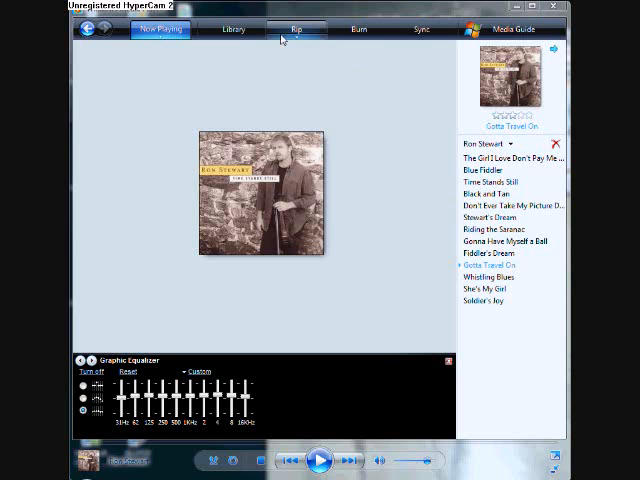
mouse_move(232, 32)
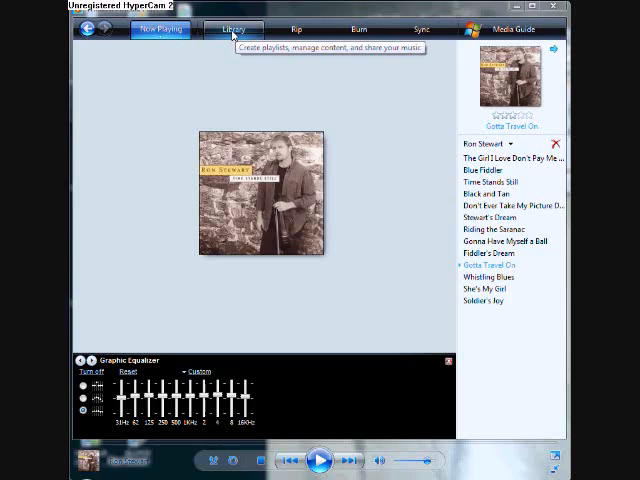
- Glance at the album in the library, then return to the currently playing song
click(232, 28)
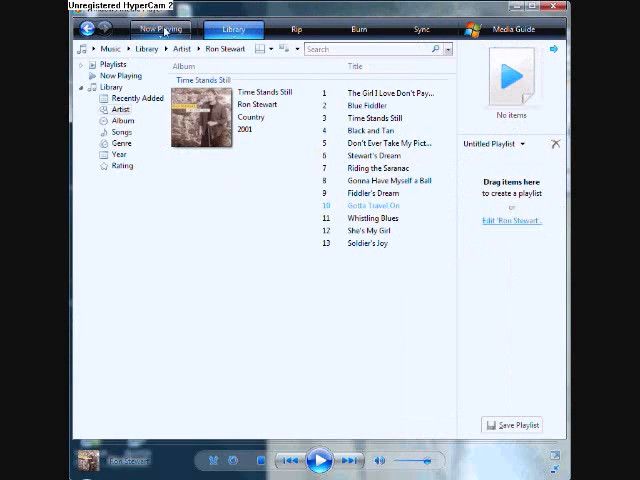
click(160, 28)
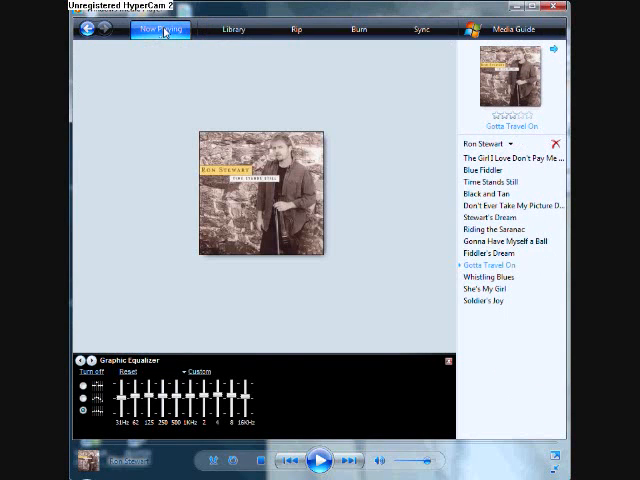
mouse_move(172, 38)
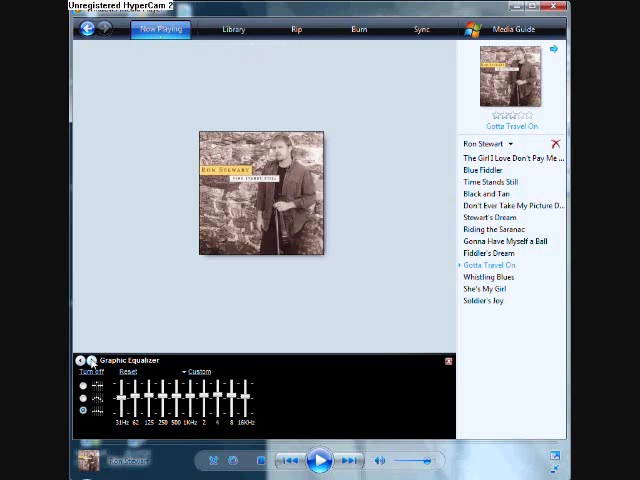
mouse_move(80, 360)
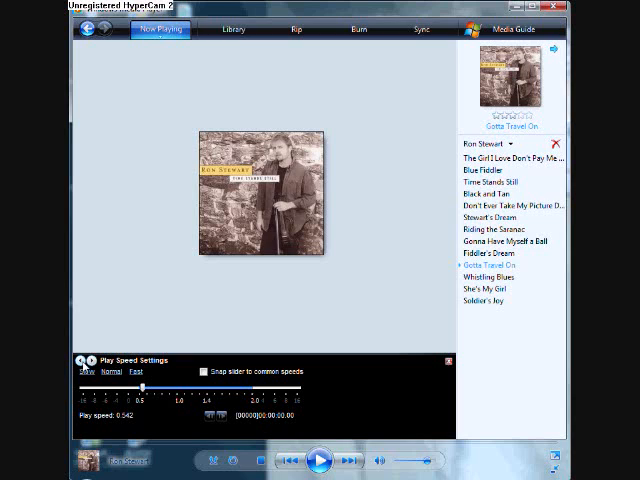
mouse_move(136, 406)
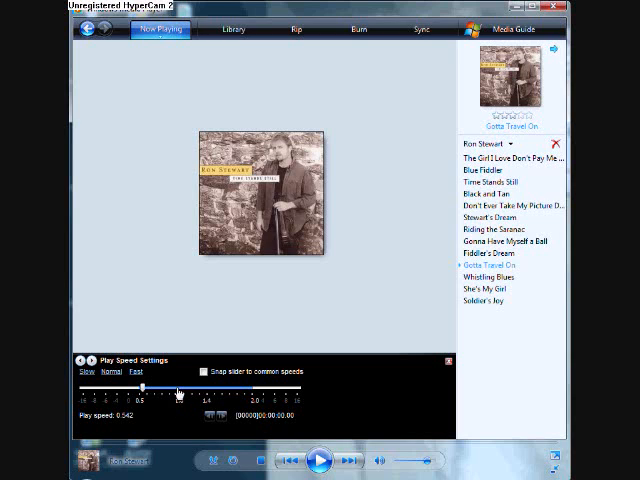
mouse_move(176, 392)
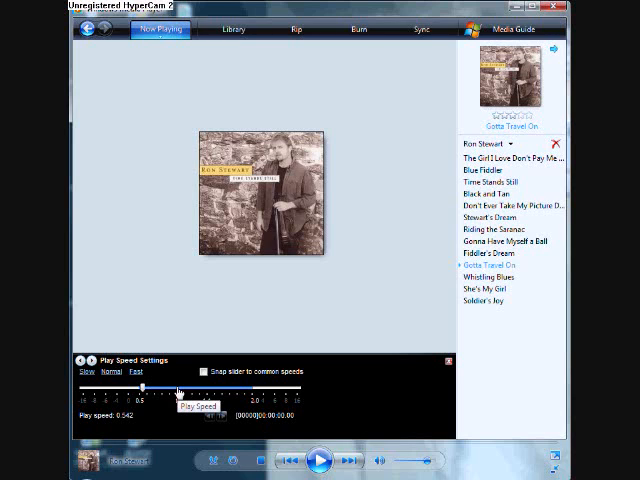
- Set the play speed slider to 0.5 so the song plays at half speed
drag(150, 388, 188, 388)
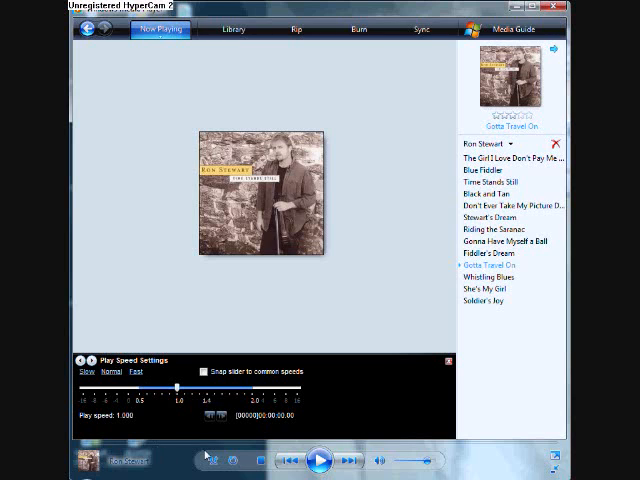
click(320, 456)
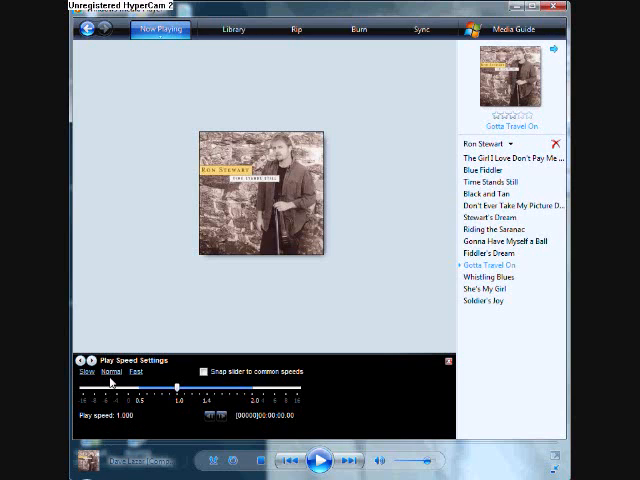
mouse_move(88, 376)
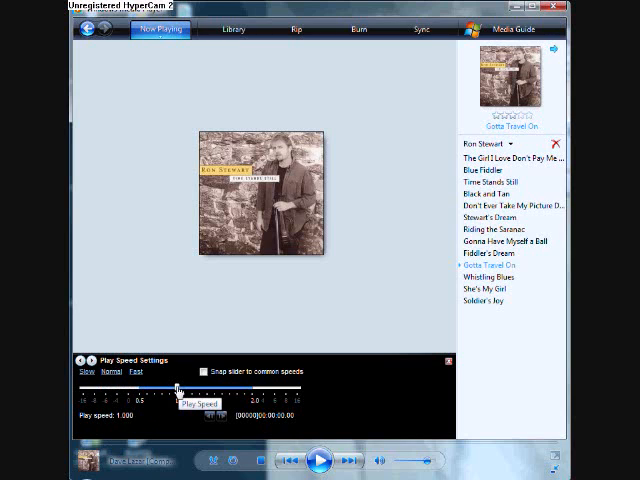
mouse_move(164, 396)
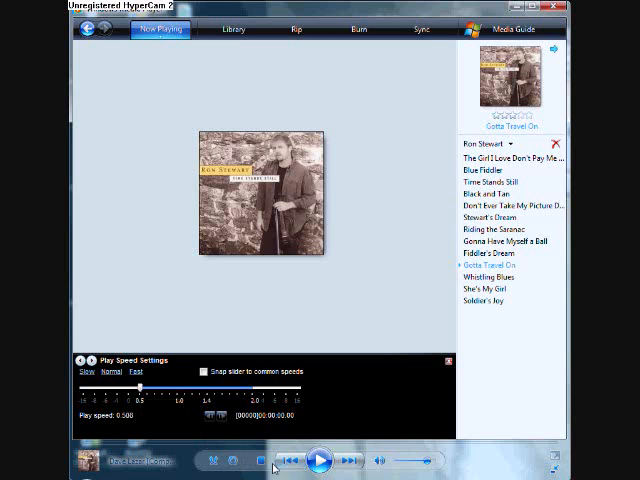
mouse_move(320, 472)
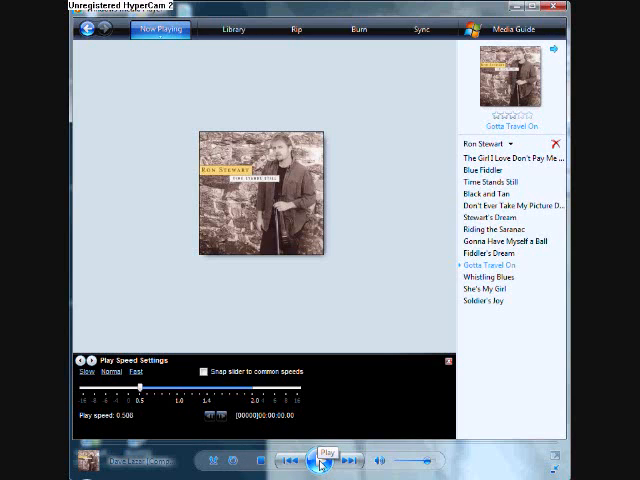
- Play, pause and resume the slowed-down song from the playback controls
click(322, 456)
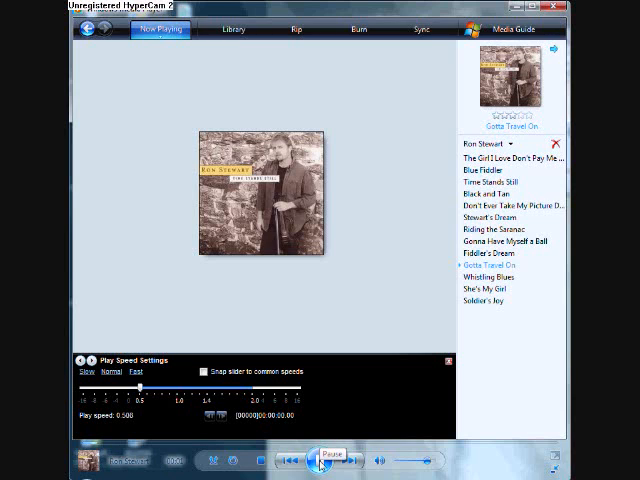
click(328, 460)
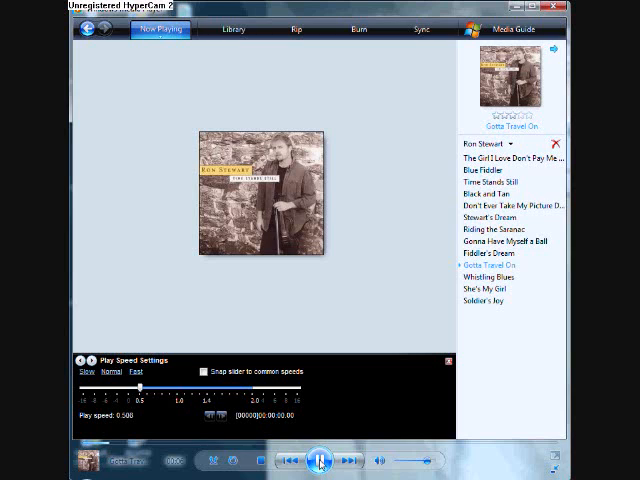
click(320, 460)
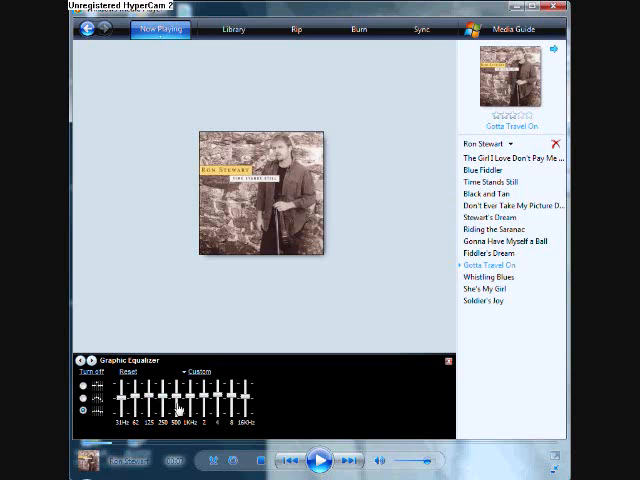
mouse_move(144, 412)
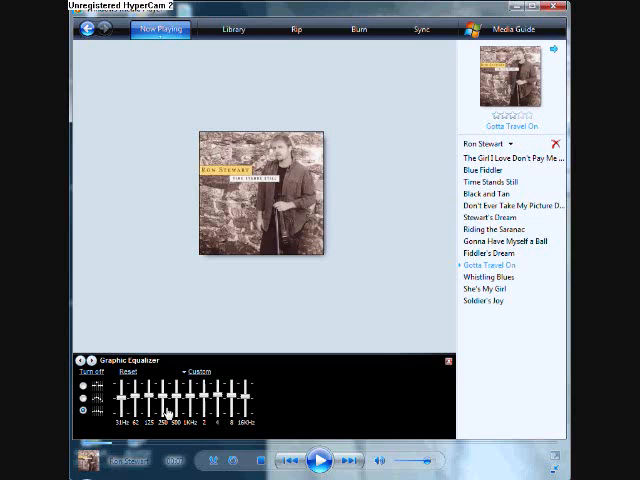
mouse_move(296, 424)
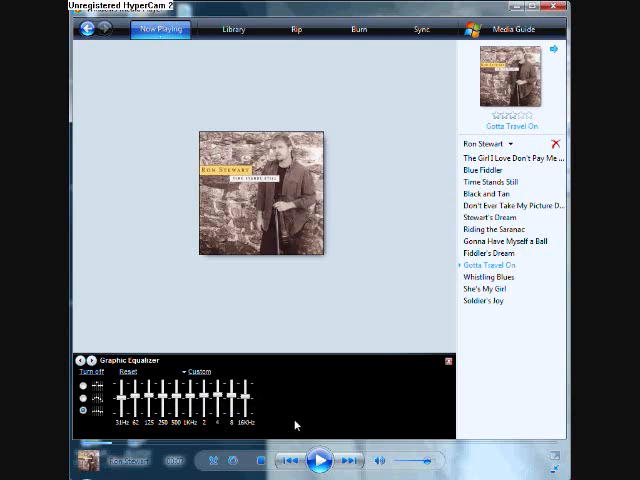